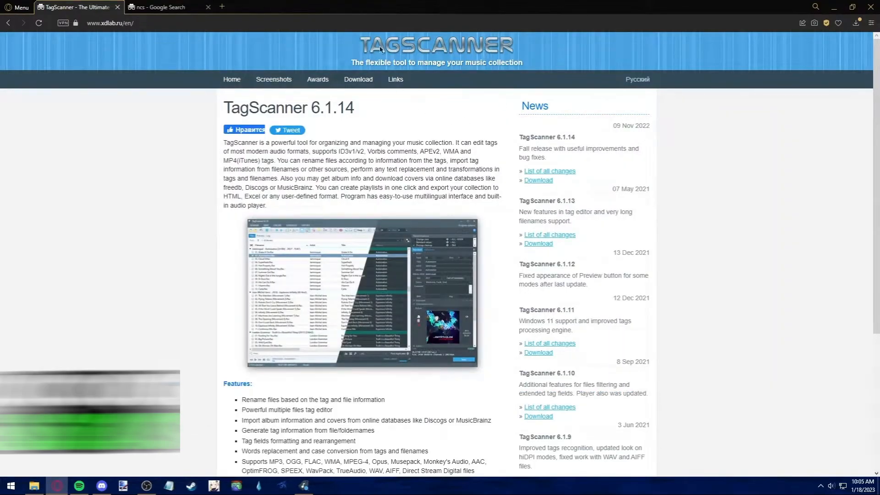
mouse_move(490, 55)
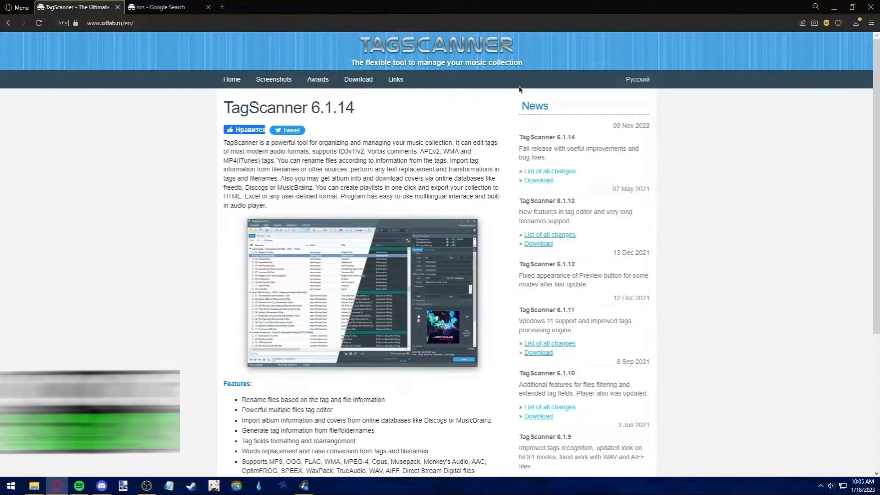
mouse_move(348, 210)
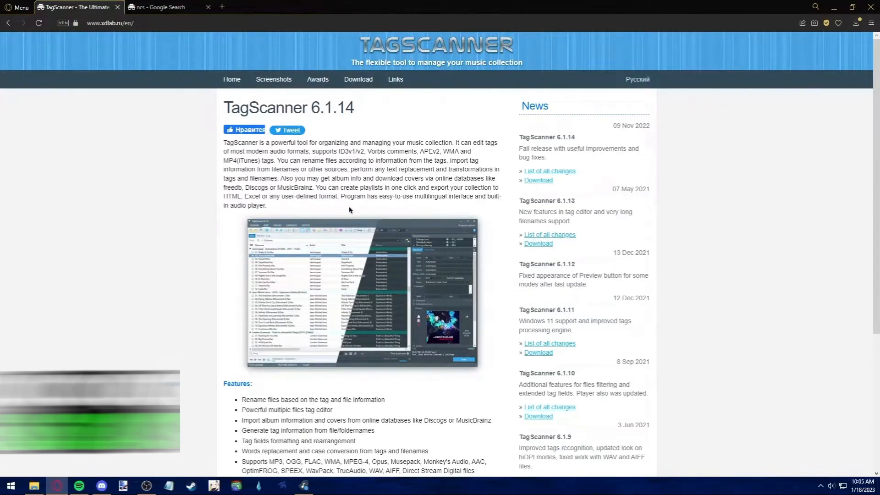
- Switch from the TagScanner site to the Google image results for 'ncs'
left_click(163, 6)
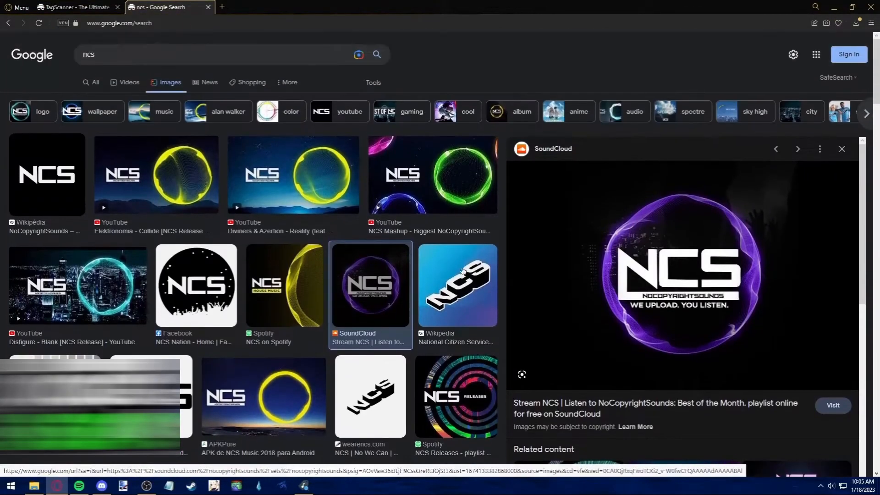
- Preview the SoundCloud NCS image in Google Images before moving to TagScanner
left_click(842, 149)
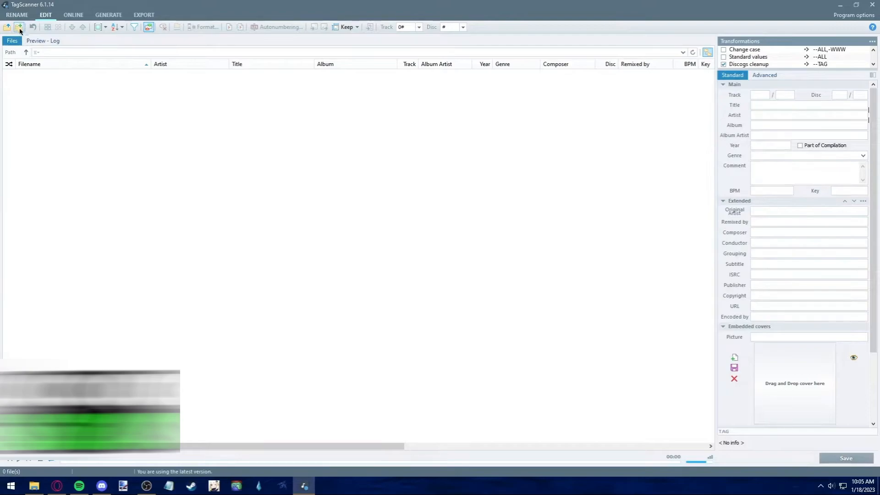
- Load the two Spektrem Shine MP3s and select the Gabriel Drew & Bloom Remix file
left_click(18, 27)
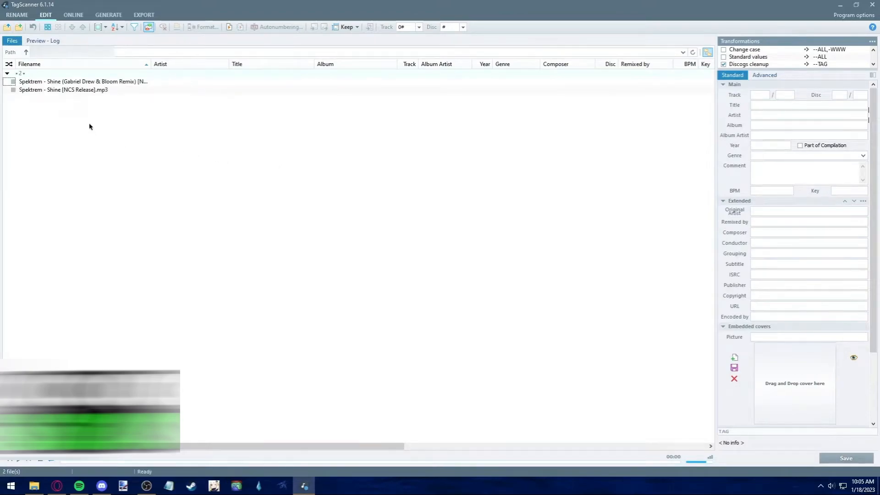
mouse_move(128, 108)
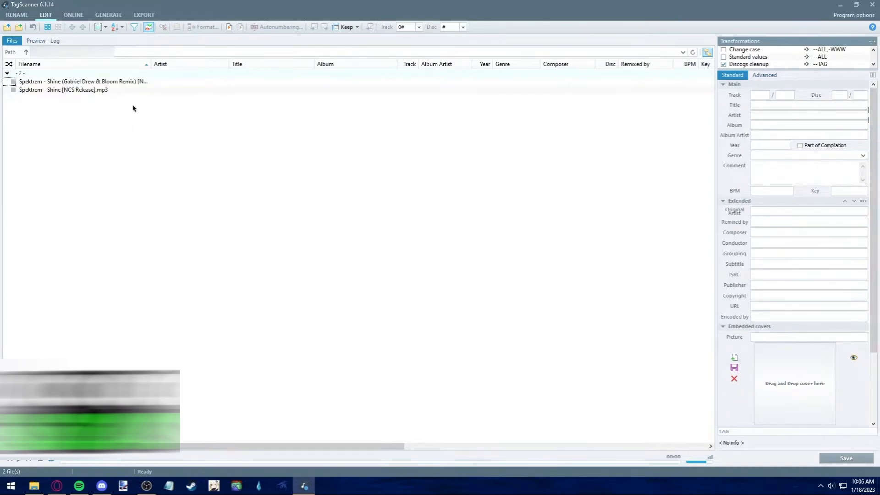
left_click(81, 81)
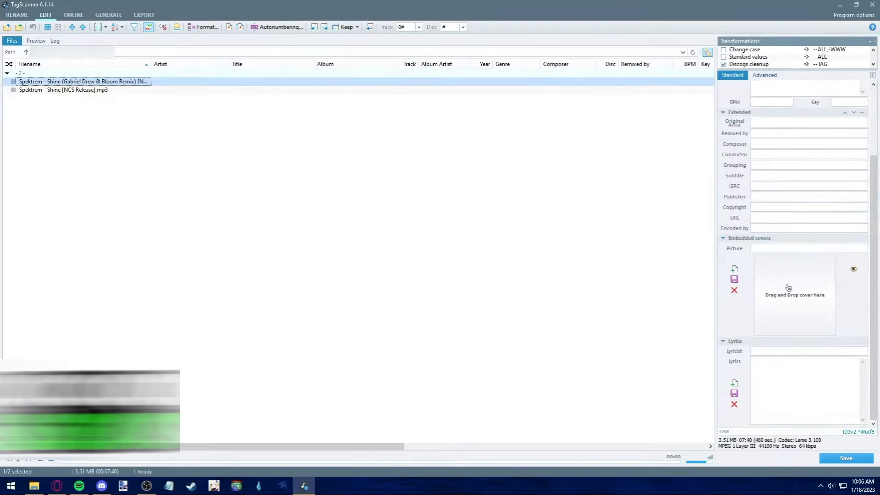
- Add the purple NCS artwork JPG as the remix track's embedded cover and save it
left_click(734, 269)
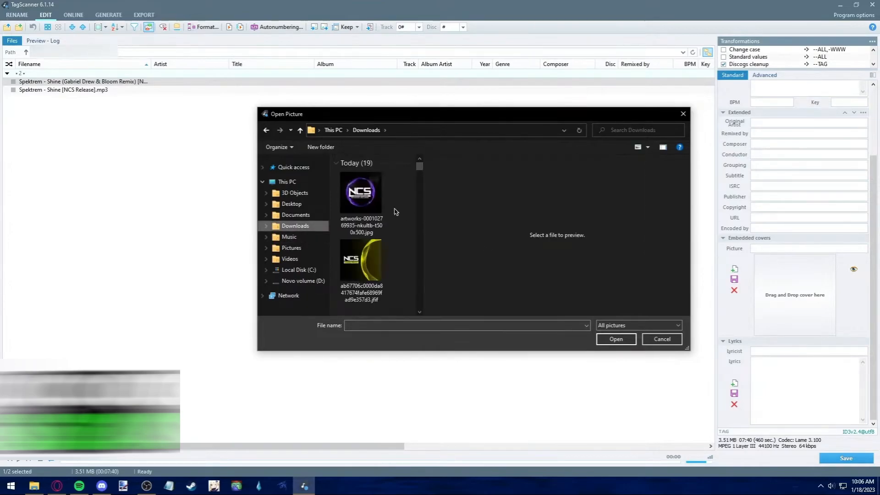
mouse_move(375, 255)
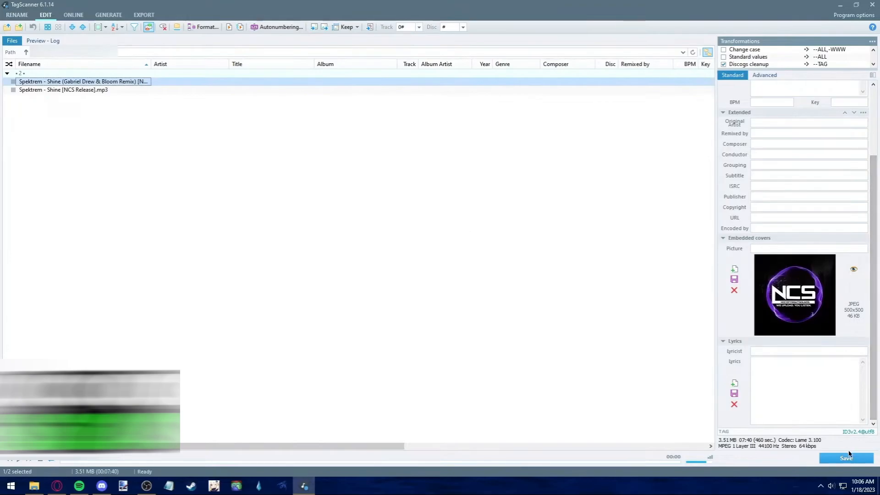
left_click(63, 90)
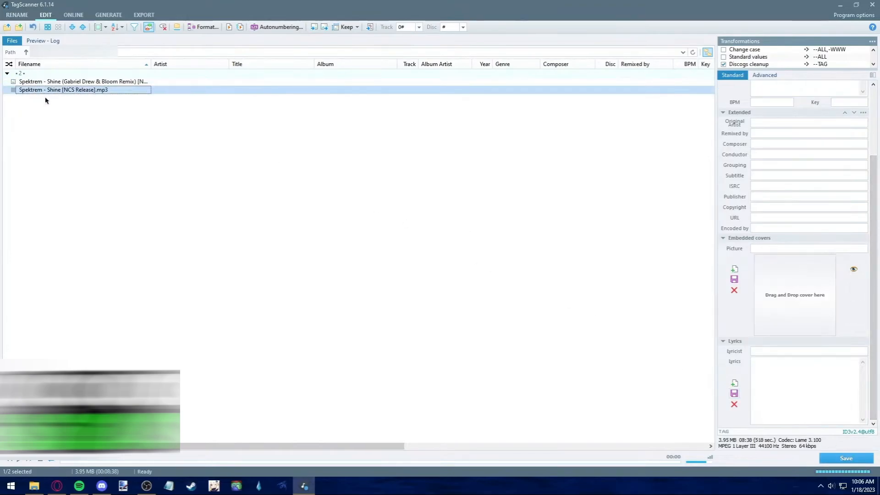
- Embed the yellow NCS House Music image from Downloads as the NCS Release track's cover and save
left_click(734, 270)
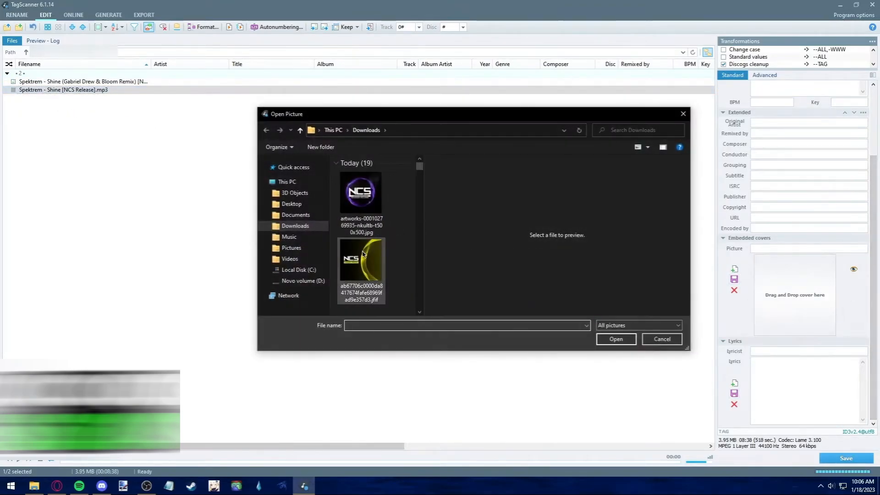
double_click(361, 258)
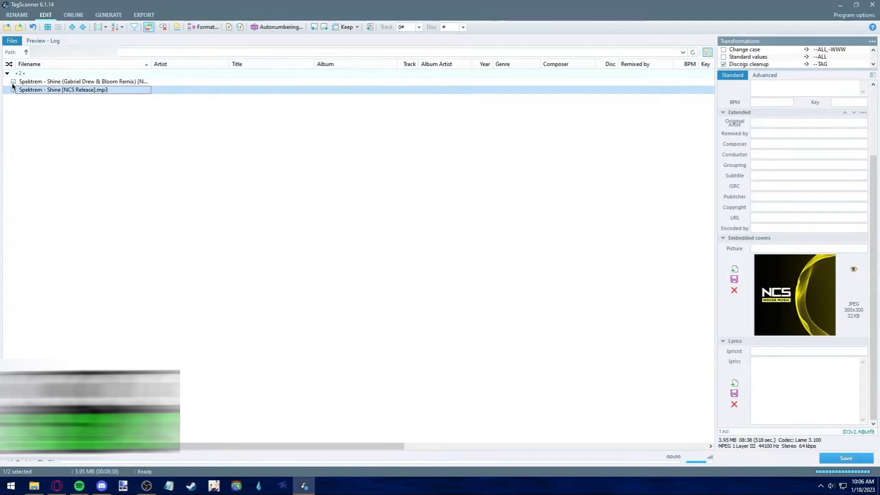
left_click(83, 81)
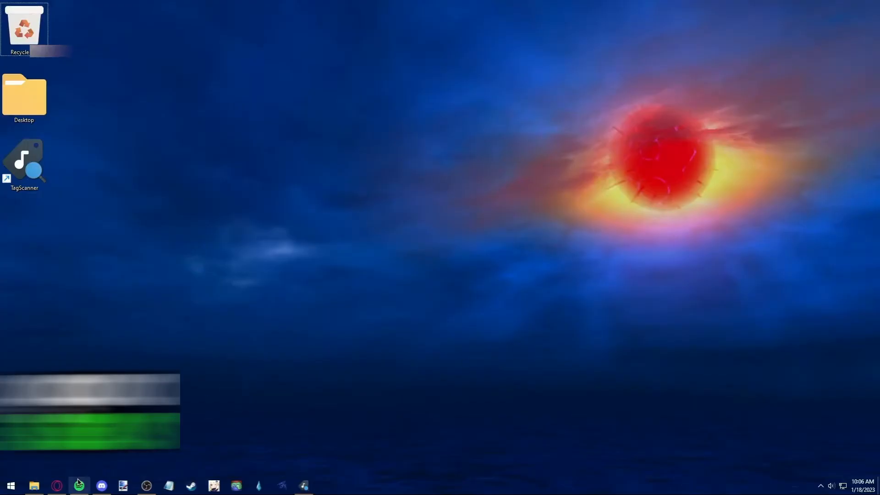
- Bring up Spotify's Local Files showing both Spektrem Shine tracks with the NCS cover
left_click(79, 486)
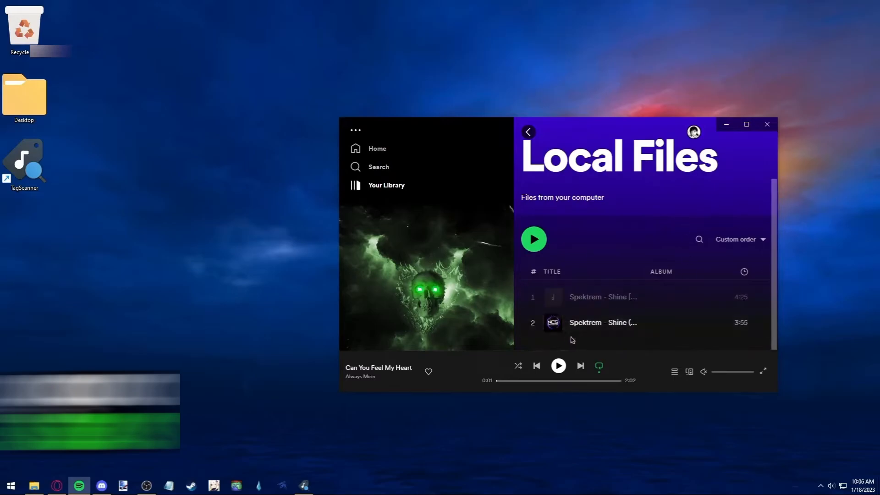
mouse_move(651, 238)
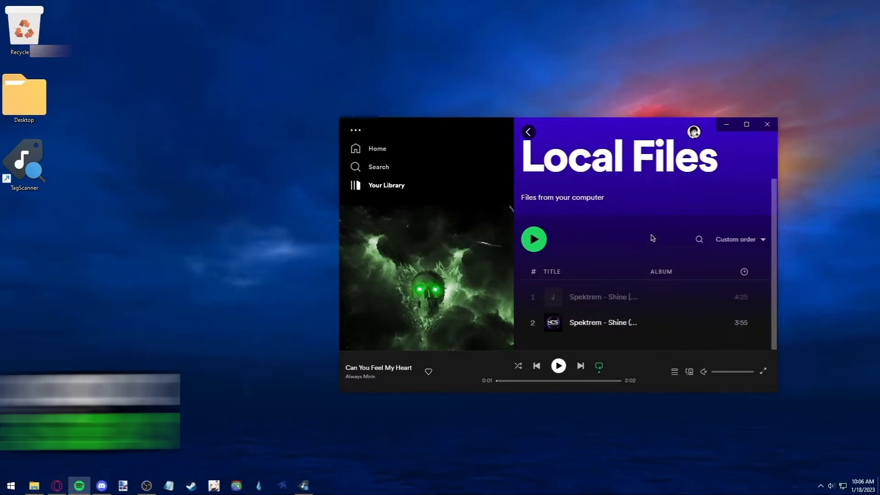